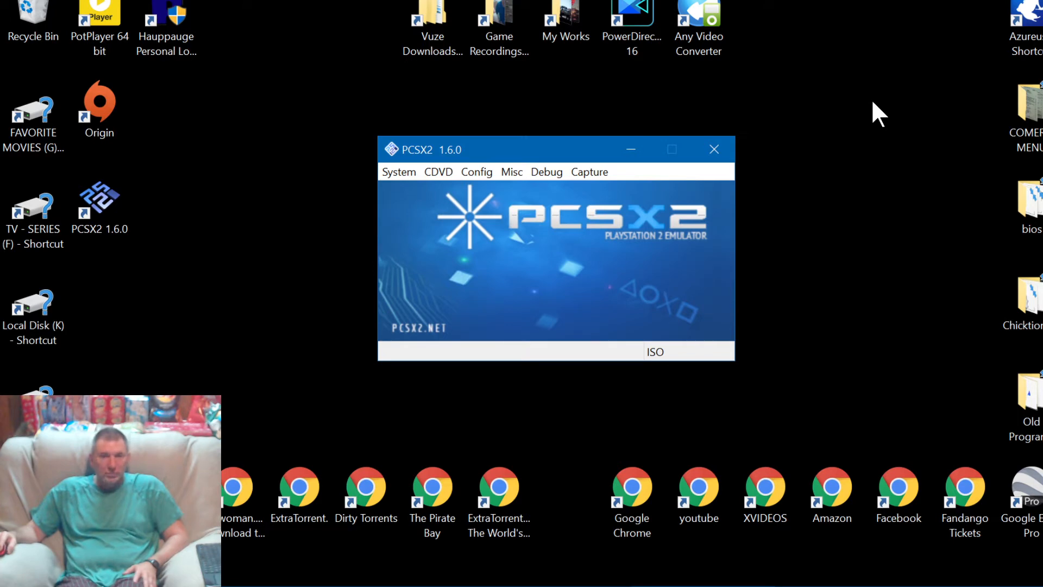
{"action": "mouse_move", "coordinate": [858, 148]}
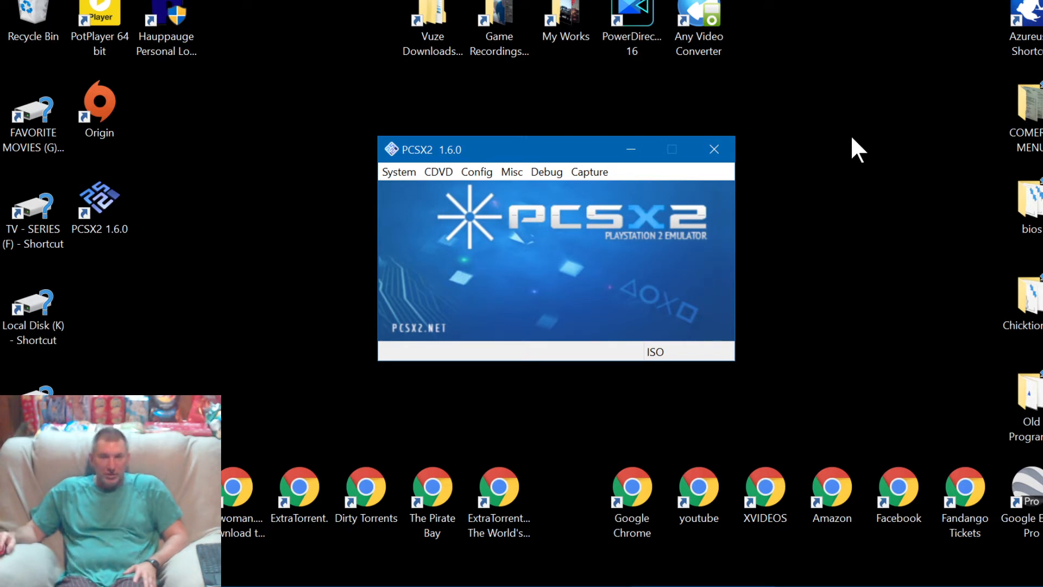
{"action": "mouse_move", "coordinate": [520, 295]}
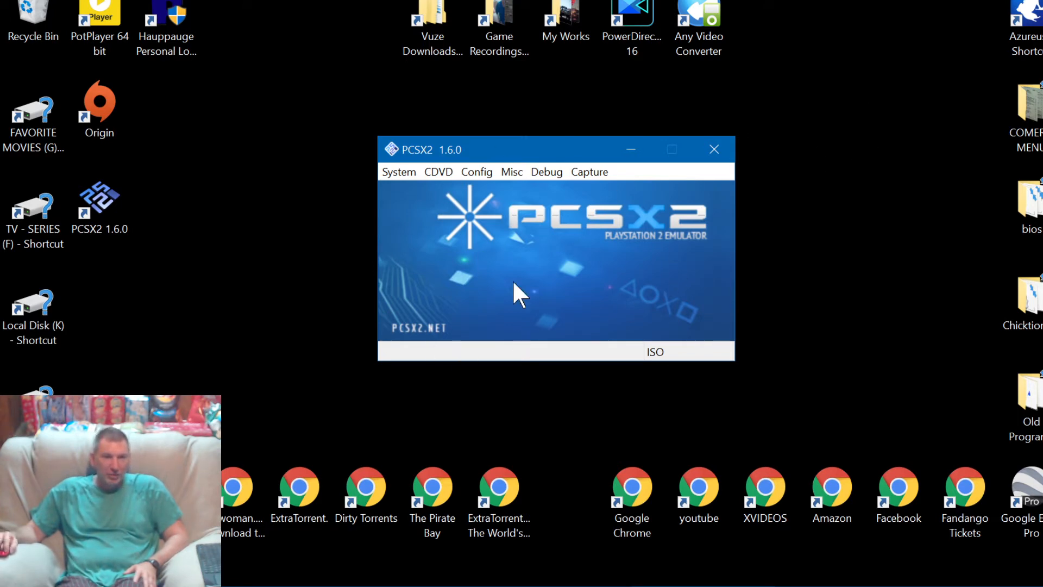
{"action": "mouse_move", "coordinate": [424, 207]}
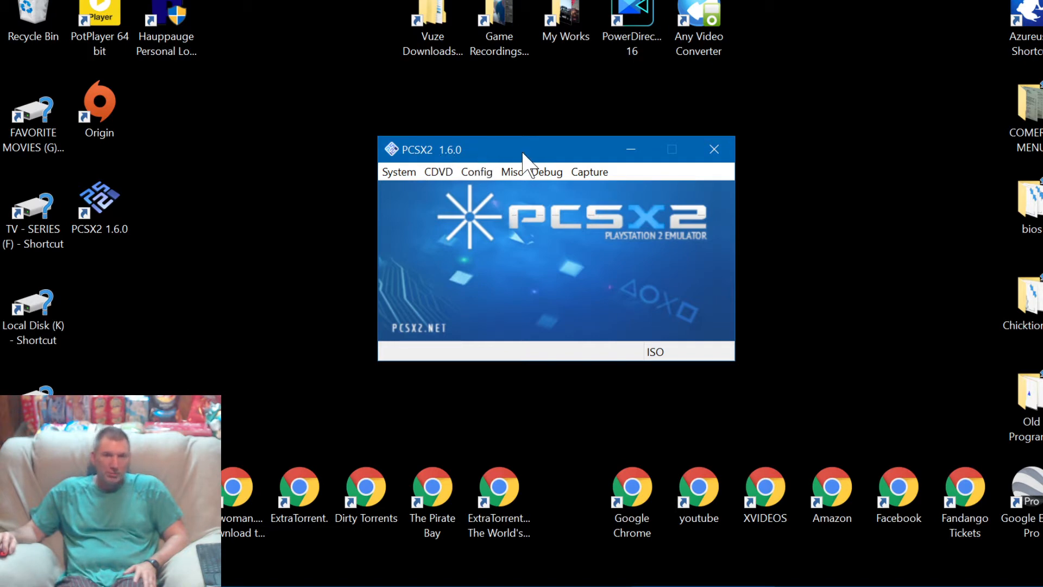
{"action": "mouse_move", "coordinate": [511, 292]}
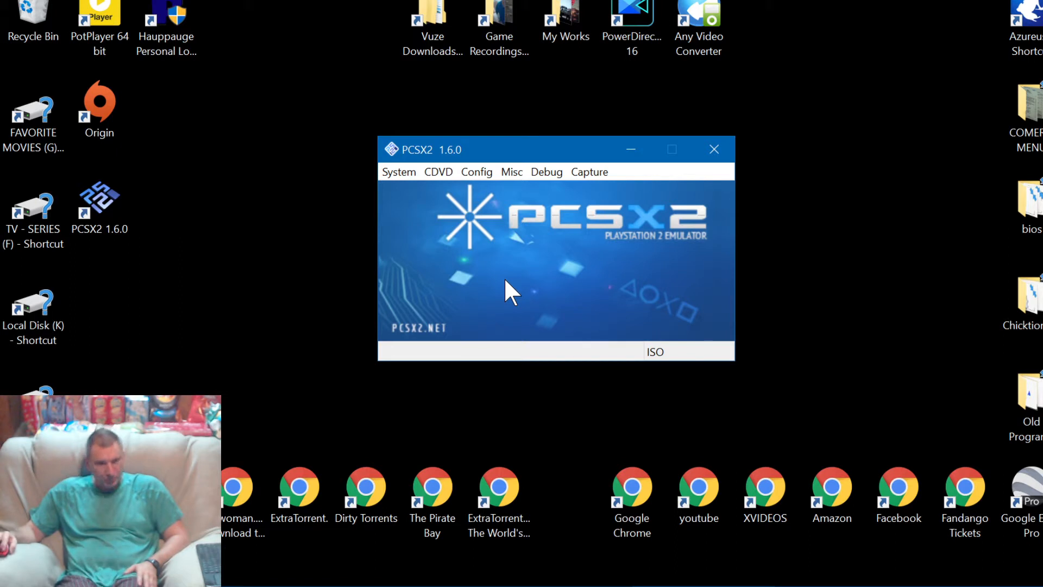
{"action": "mouse_move", "coordinate": [338, 265]}
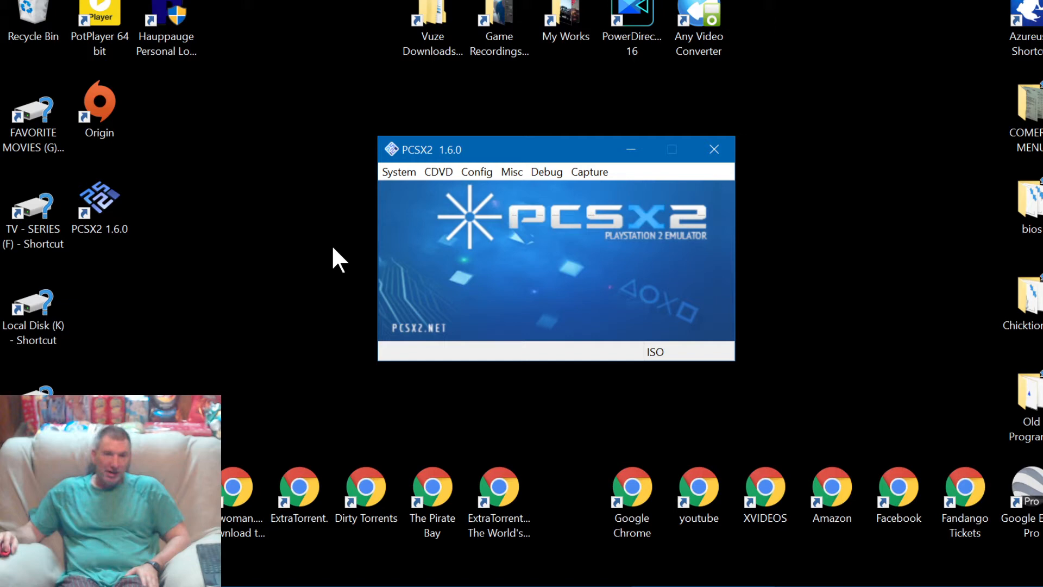
{"action": "mouse_move", "coordinate": [652, 276]}
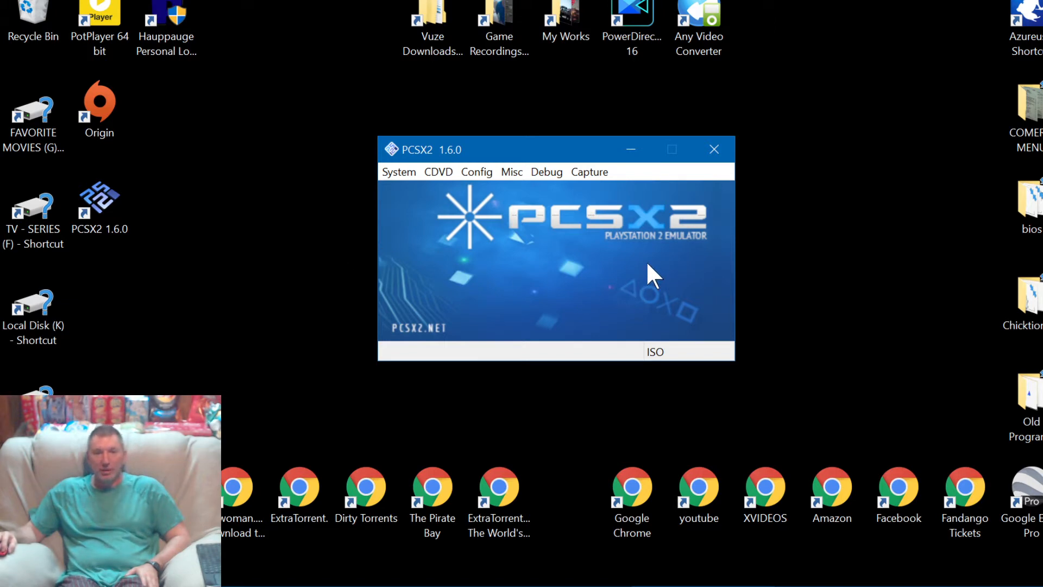
{"action": "mouse_move", "coordinate": [789, 273]}
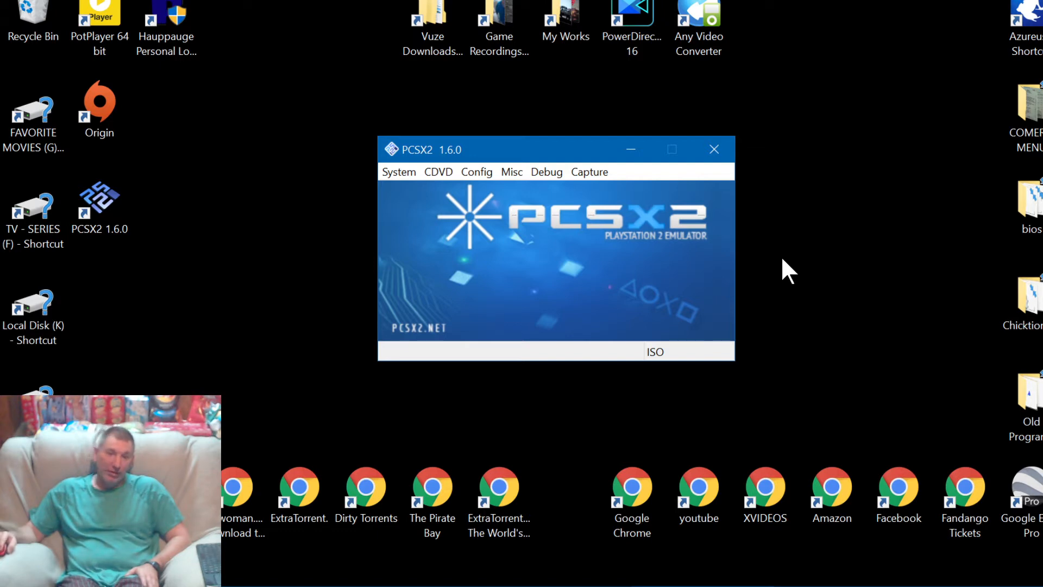
{"action": "mouse_move", "coordinate": [464, 220]}
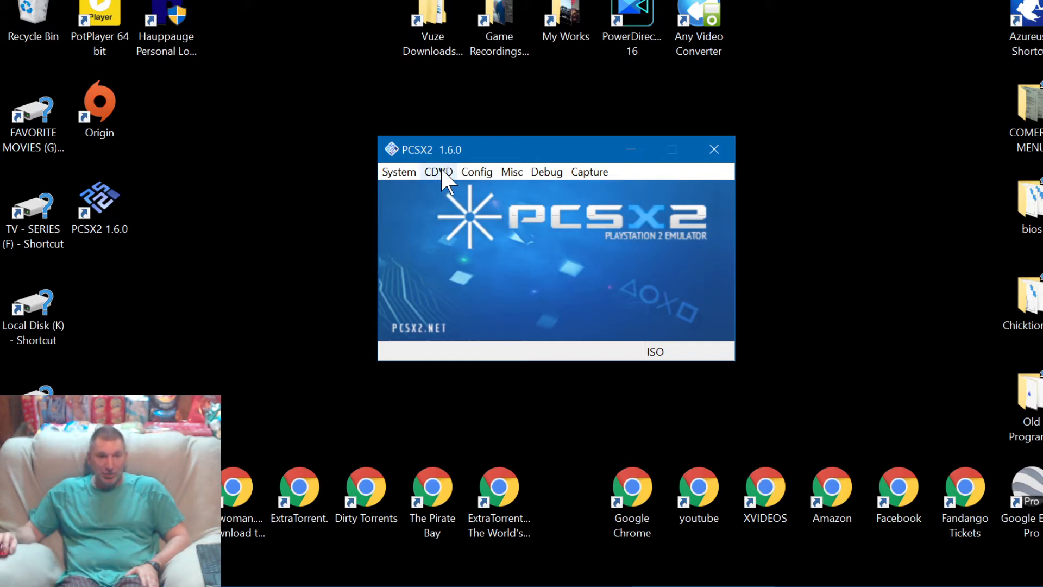
- Reach the disc image file picker via CDVD > ISO Selector > Browse, listing the ROMS folder
{"action": "left_click", "coordinate": [438, 172]}
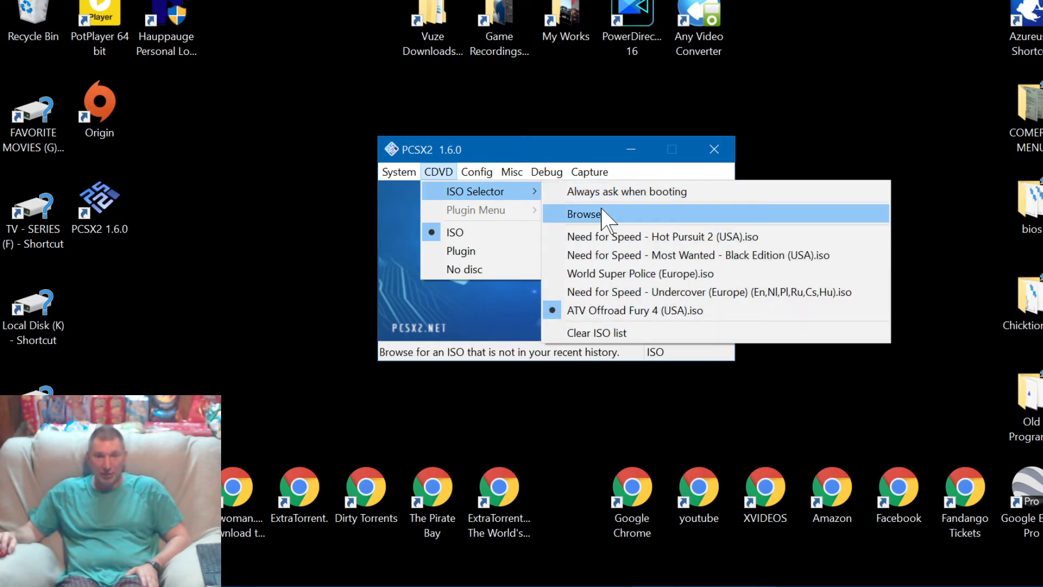
{"action": "left_click", "coordinate": [585, 215]}
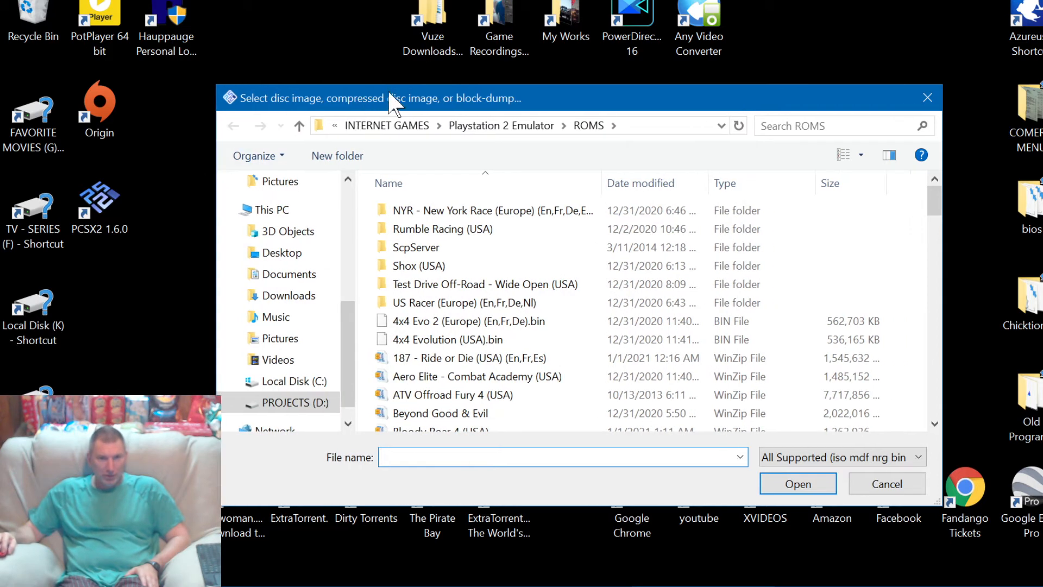
- Move the picker higher on screen and scroll the ROMS game list to the bottom
{"action": "left_click_drag", "start_coordinate": [386, 98], "coordinate": [385, 32]}
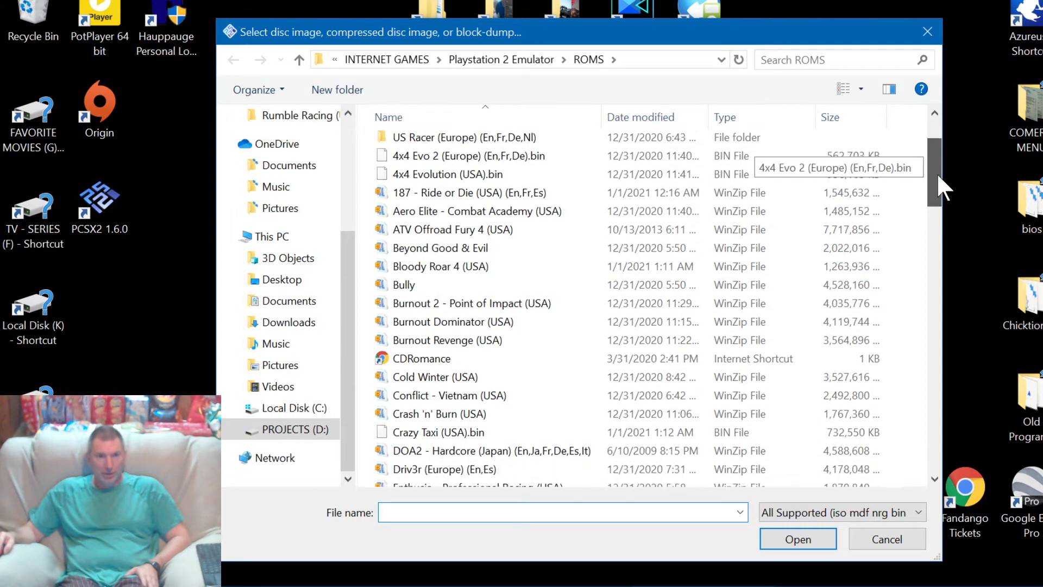
{"action": "scroll", "scroll_direction": "down", "scroll_amount": 3}
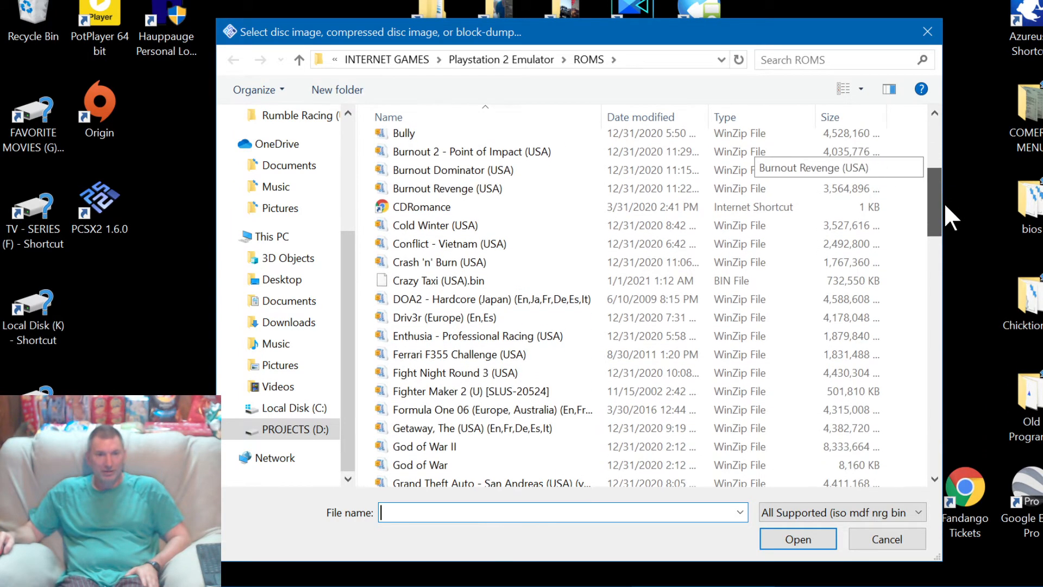
{"action": "scroll", "scroll_direction": "down", "scroll_amount": 3}
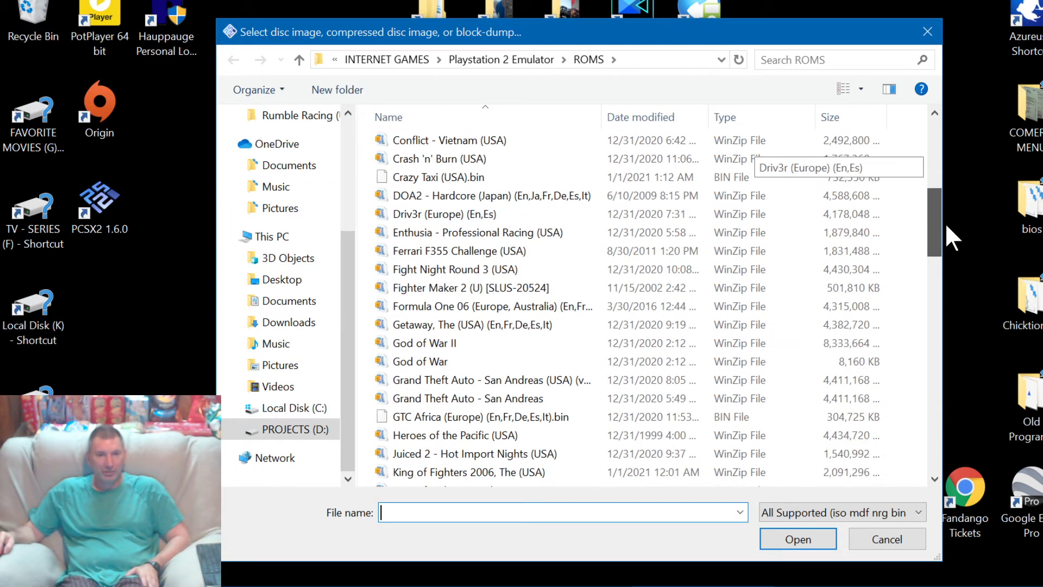
{"action": "scroll", "scroll_direction": "down", "scroll_amount": 3}
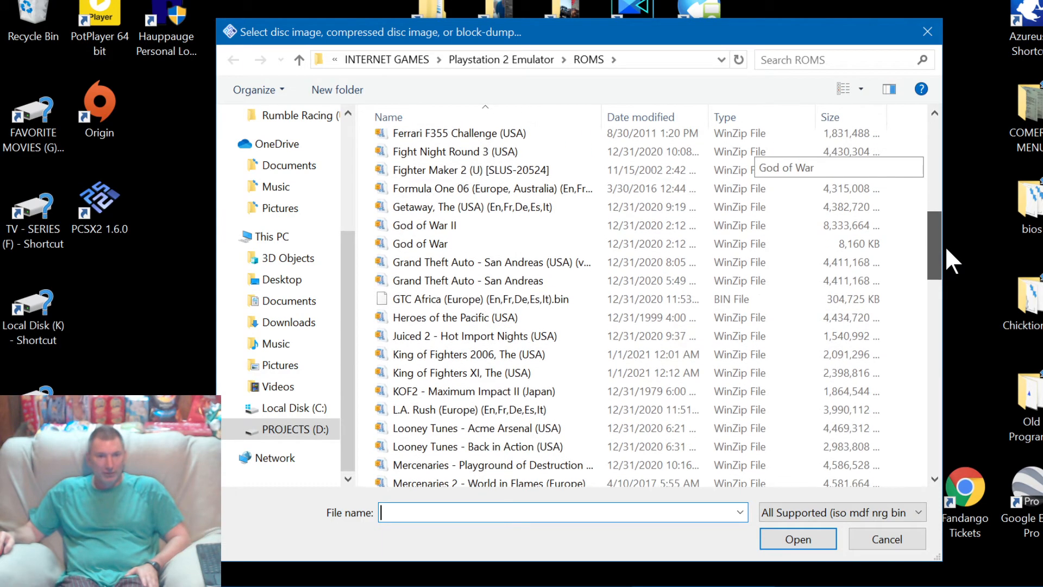
{"action": "scroll", "scroll_direction": "down", "scroll_amount": 3}
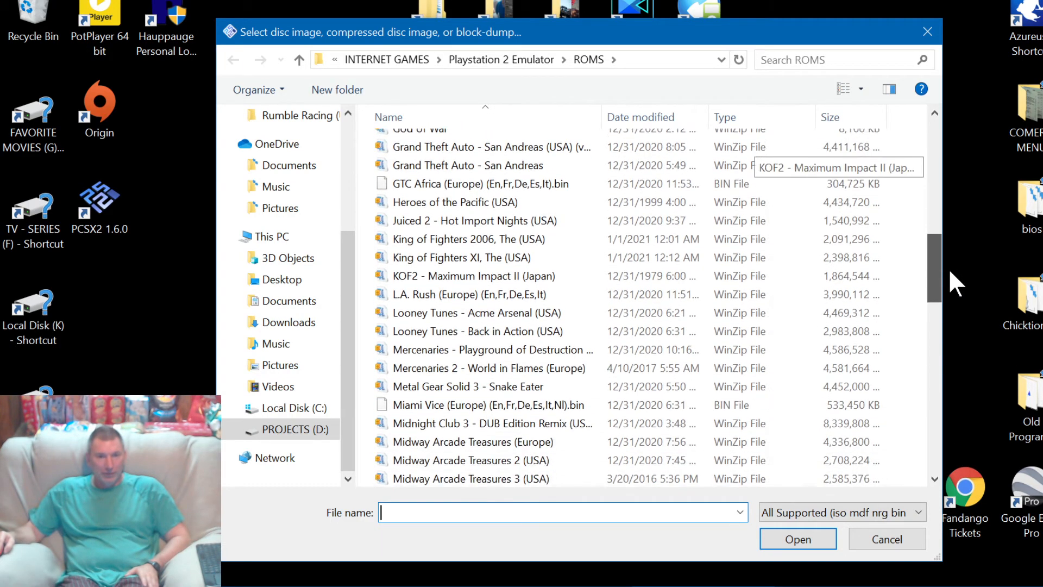
{"action": "scroll", "scroll_direction": "down", "scroll_amount": 3}
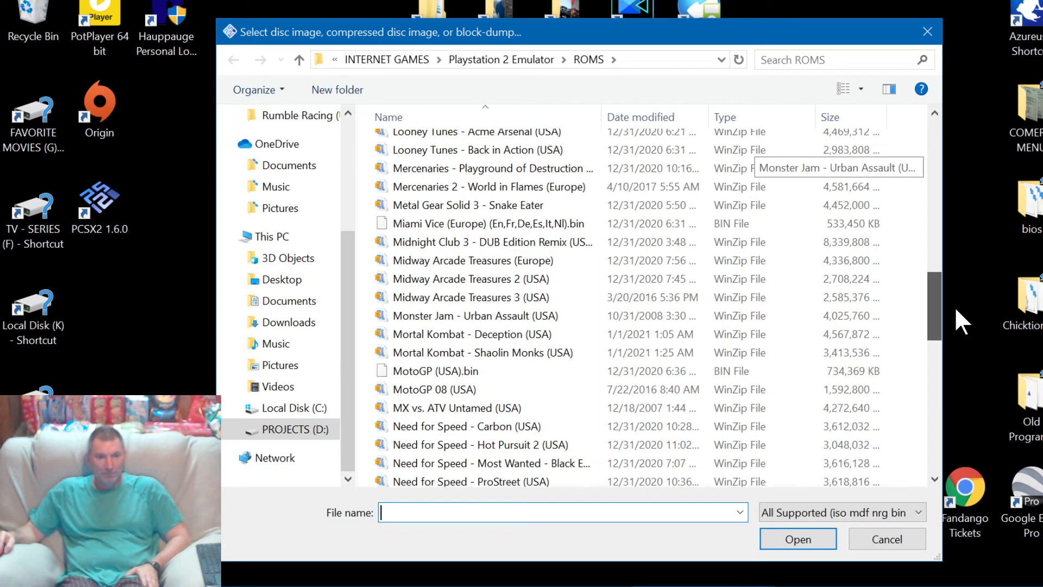
{"action": "scroll", "scroll_direction": "down", "scroll_amount": 3}
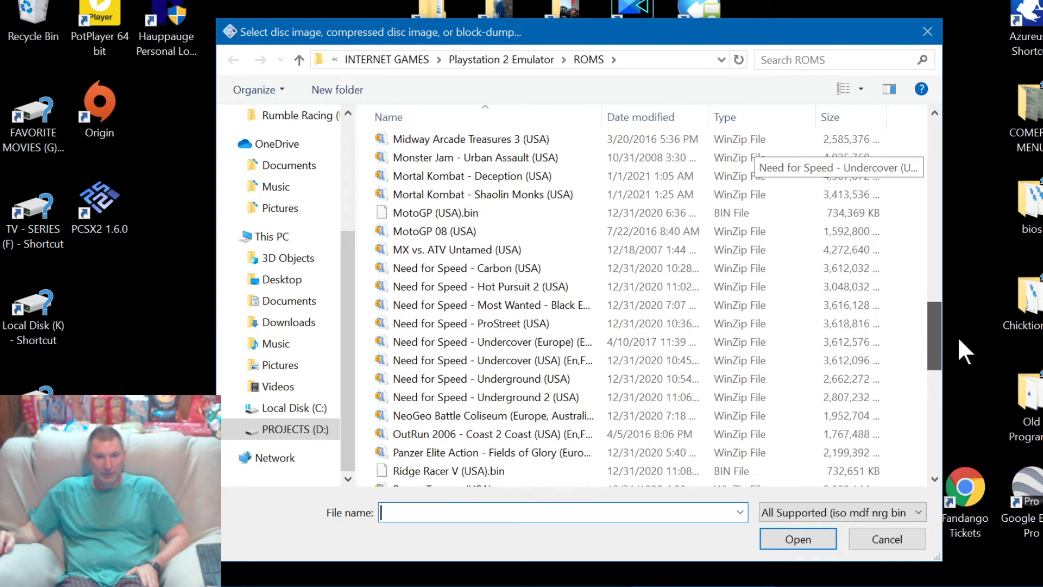
{"action": "scroll", "scroll_direction": "down", "scroll_amount": 3}
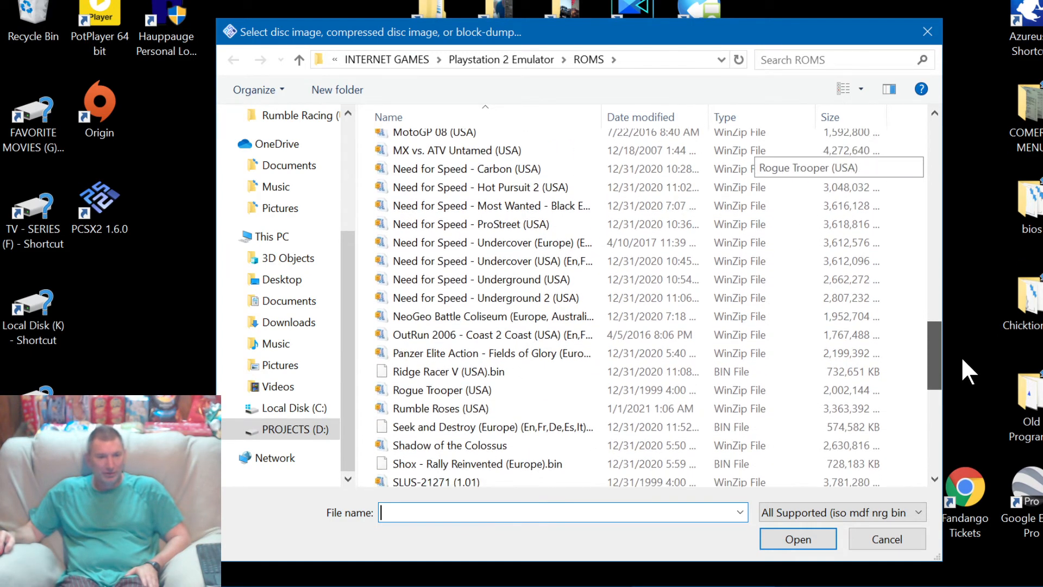
{"action": "scroll", "scroll_direction": "down", "scroll_amount": 3}
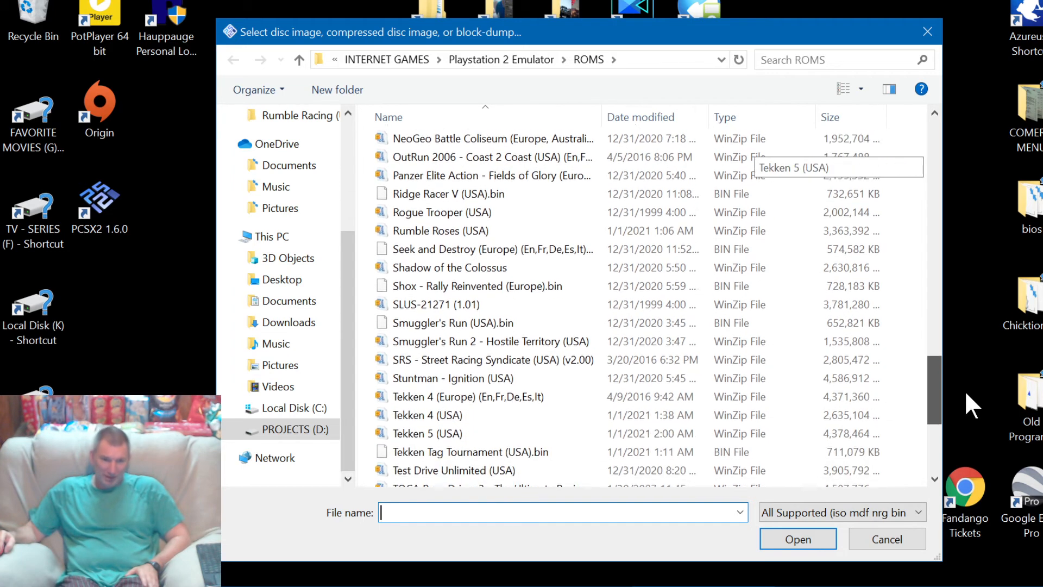
{"action": "scroll", "scroll_direction": "down", "scroll_amount": 3}
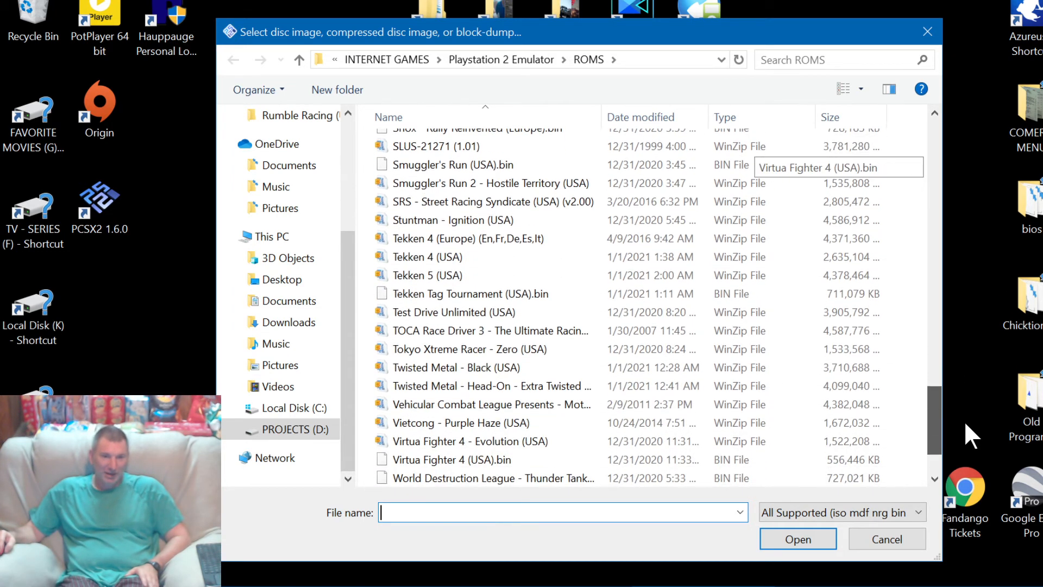
{"action": "scroll", "scroll_direction": "down", "scroll_amount": 3}
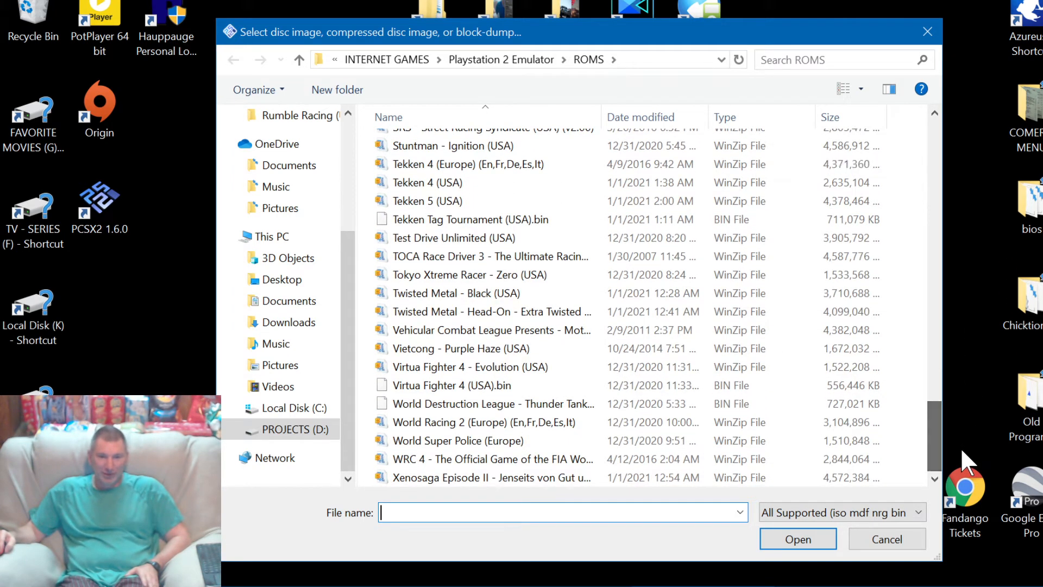
- Cancel the Select disc image dialog, returning to the PCSX2 main window
{"action": "left_click", "coordinate": [428, 201]}
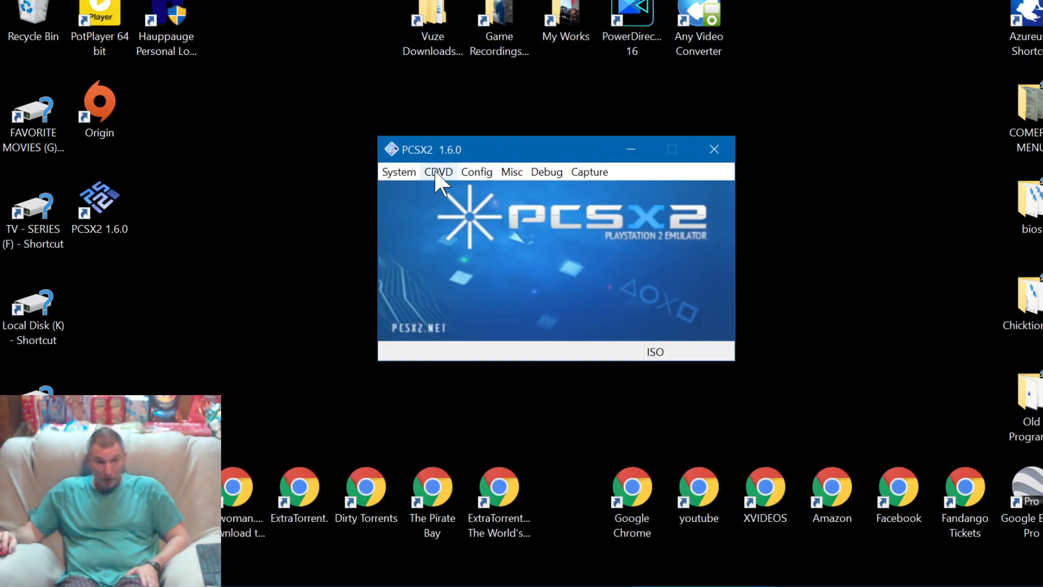
- Select Need for Speed - Most Wanted - Black Edition (USA).iso from the recent ISO list
{"action": "left_click", "coordinate": [438, 171]}
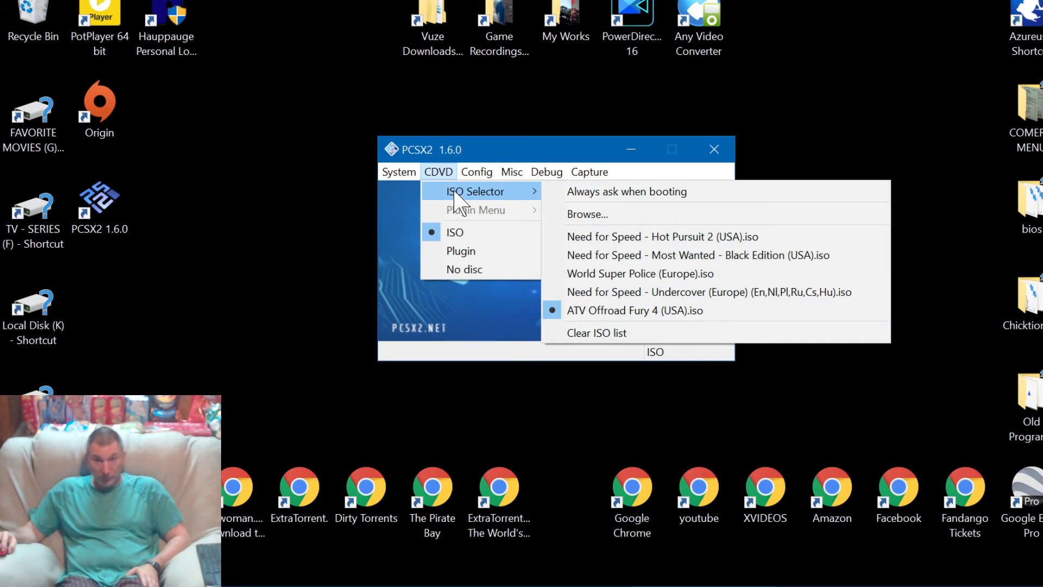
{"action": "mouse_move", "coordinate": [635, 310]}
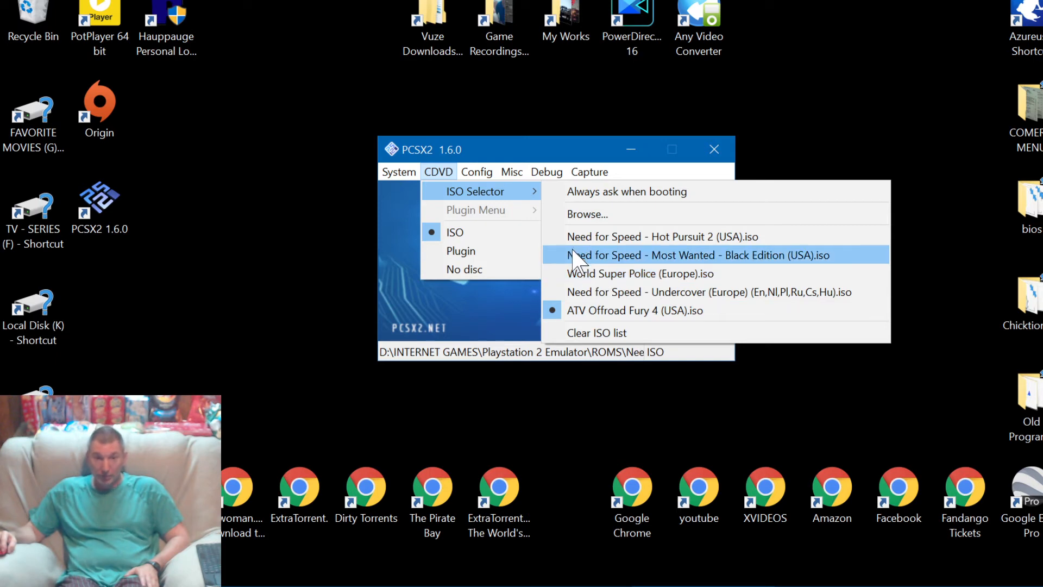
{"action": "left_click", "coordinate": [399, 172]}
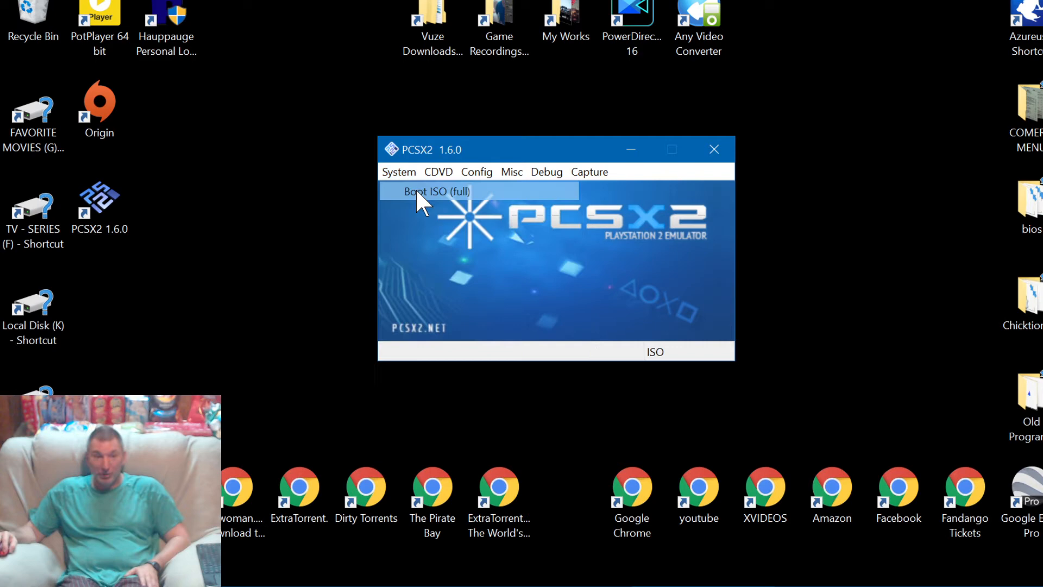
{"action": "left_click", "coordinate": [436, 191]}
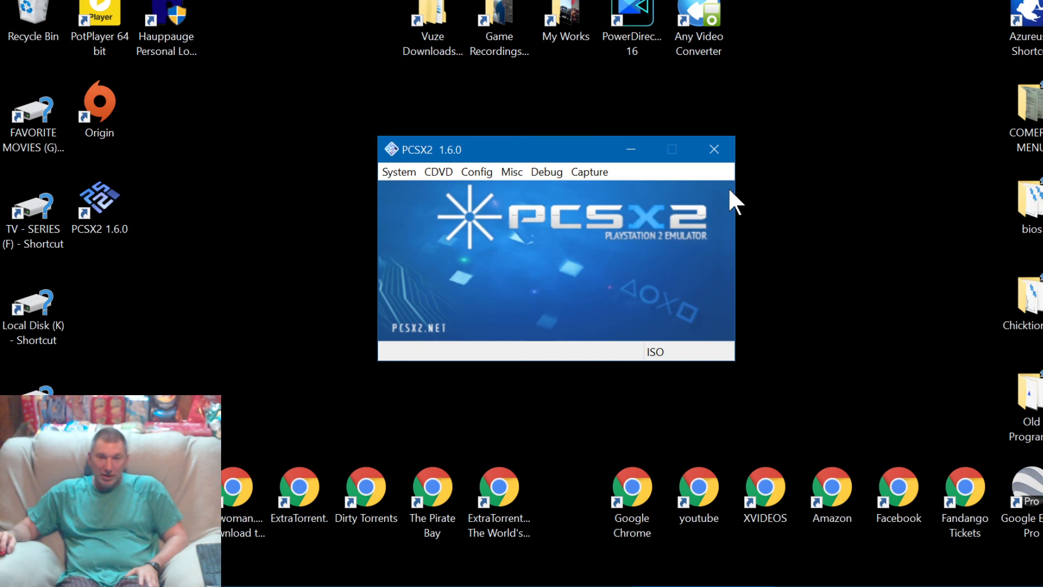
{"action": "mouse_move", "coordinate": [852, 229]}
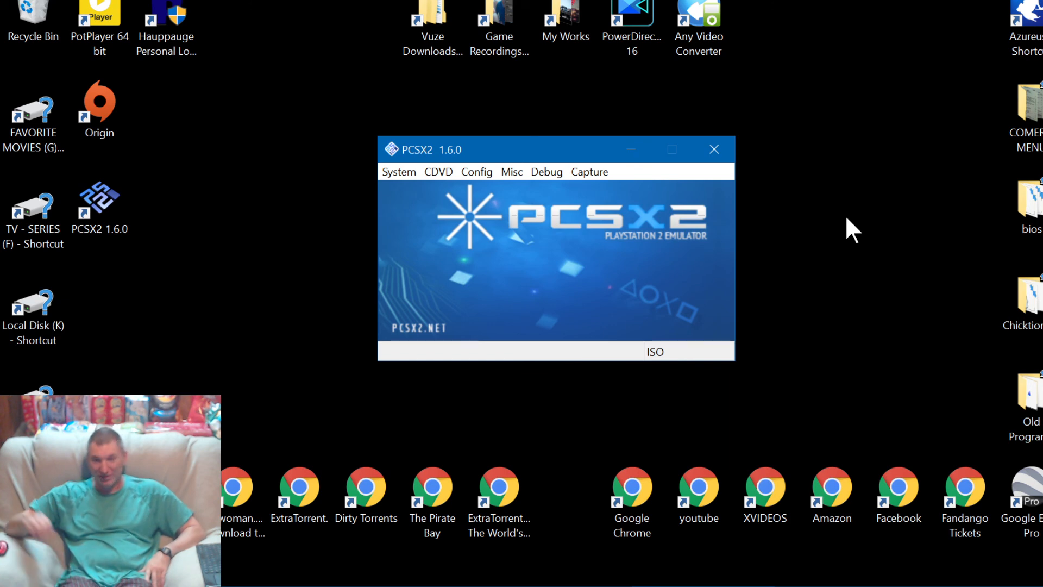
{"action": "mouse_move", "coordinate": [873, 96]}
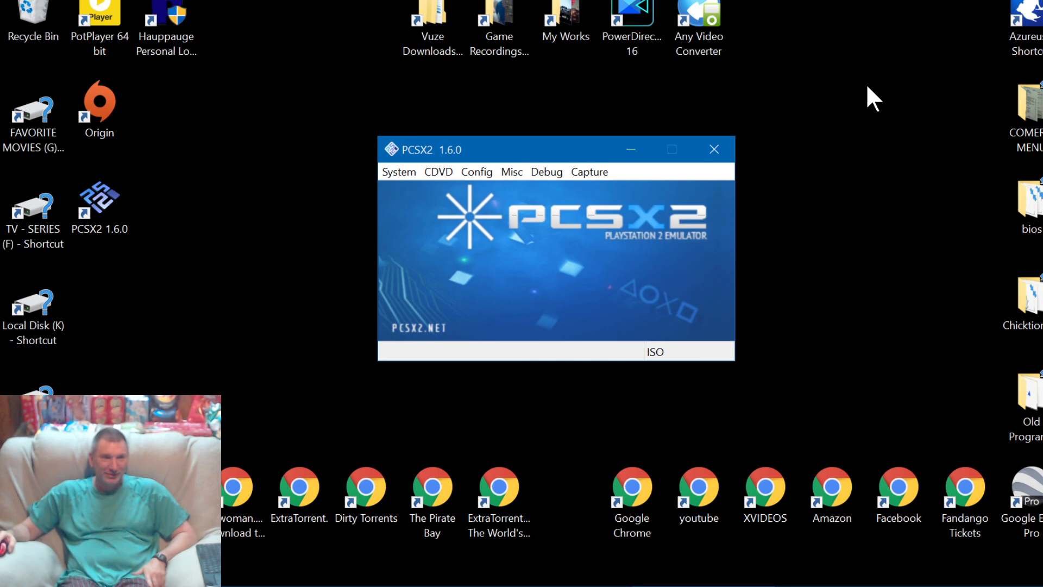
{"action": "mouse_move", "coordinate": [849, 120]}
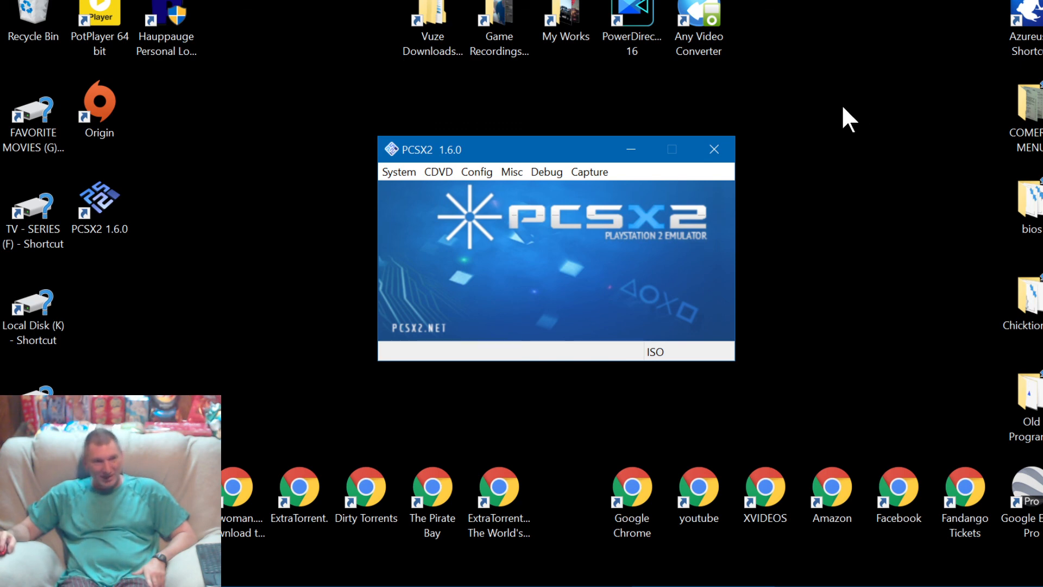